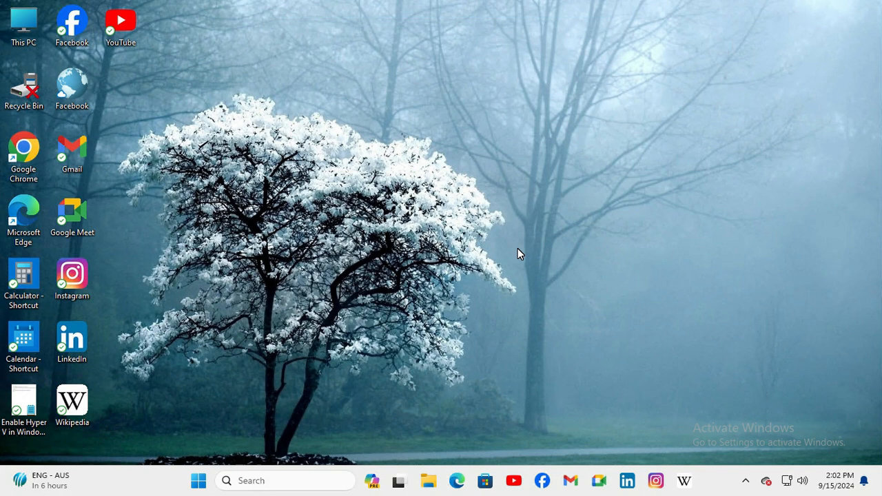
mouse_move(399, 286)
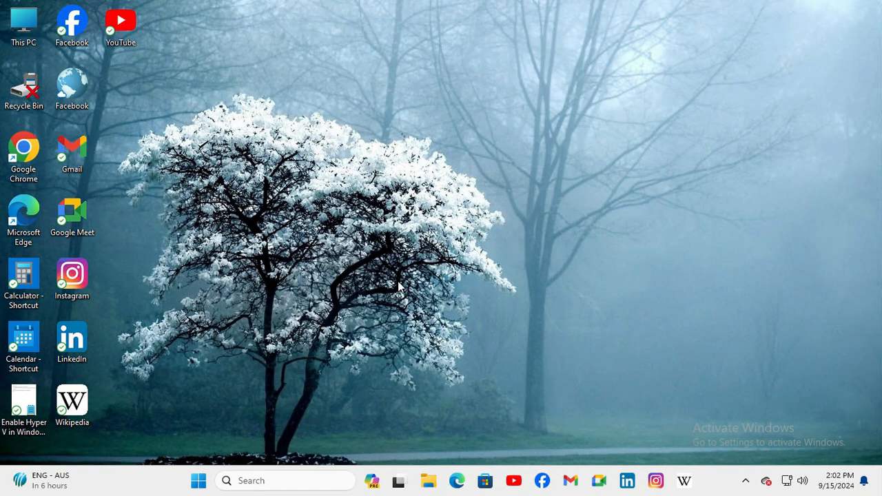
mouse_move(257, 442)
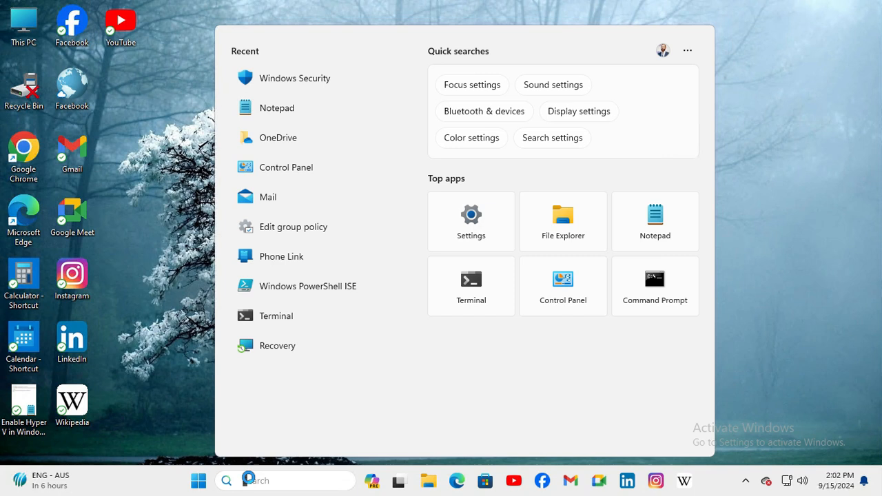
- Search for 'win' and launch Windows Security from the Best match results
type("windows sec")
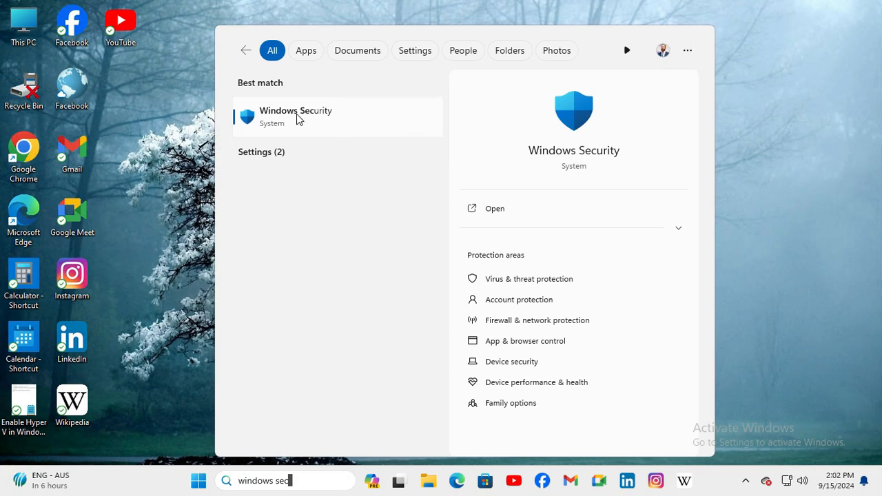
left_click(296, 116)
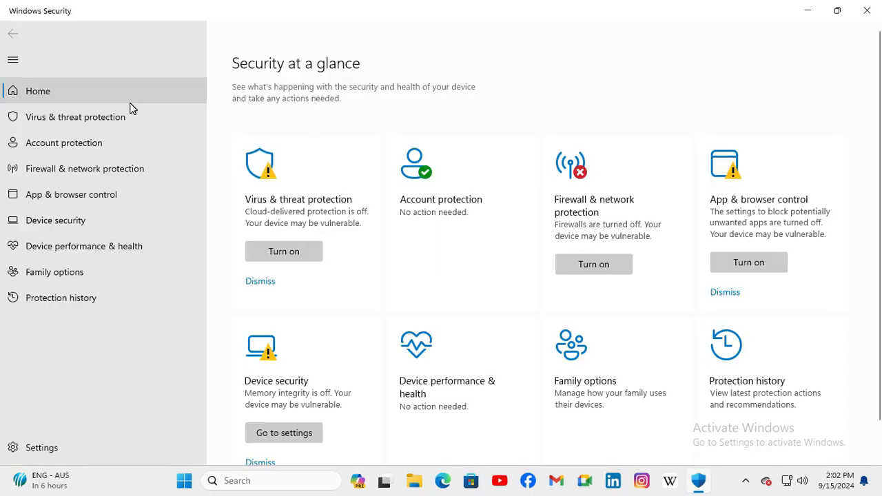
mouse_move(73, 201)
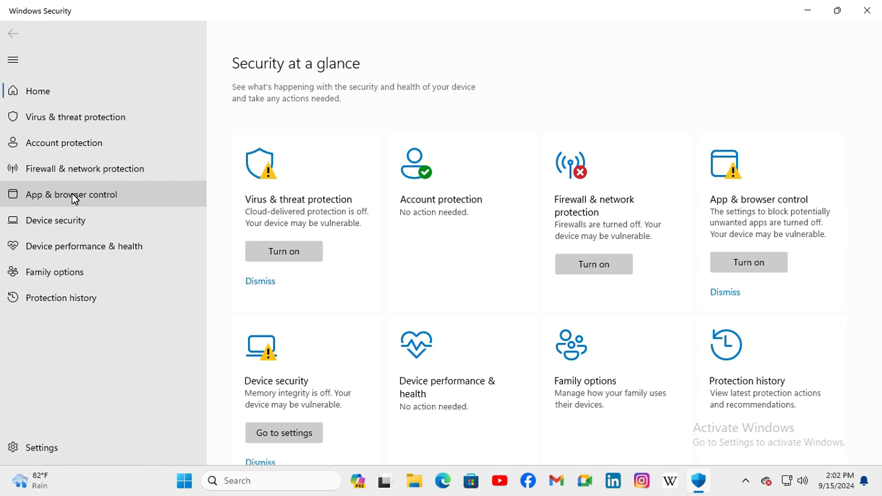
- Go to App & browser control and scroll down to Exploit protection
left_click(71, 193)
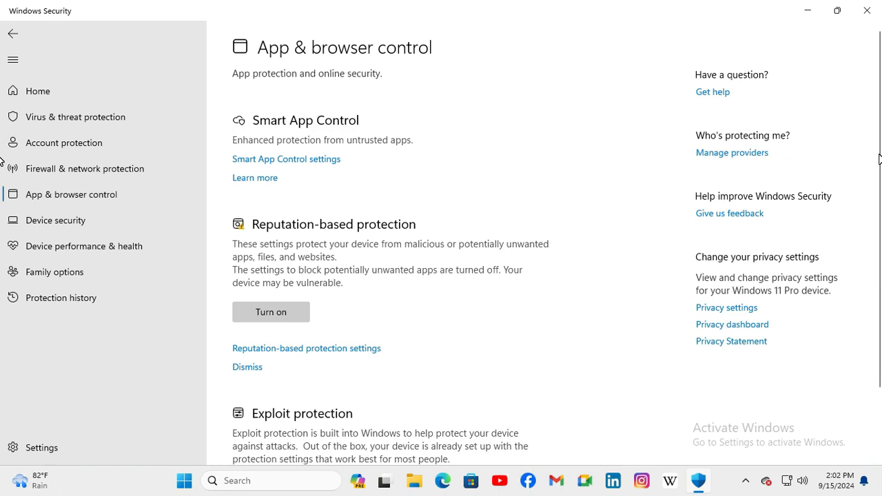
scroll("down", 3)
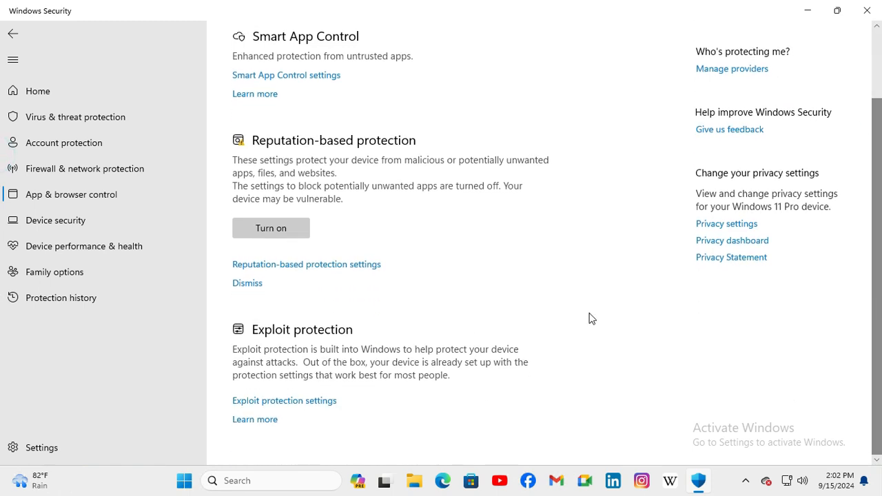
mouse_move(286, 338)
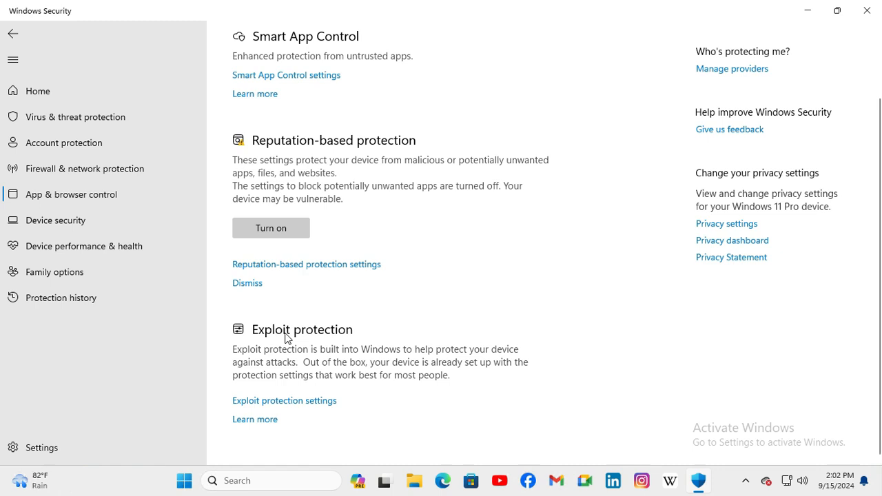
mouse_move(335, 349)
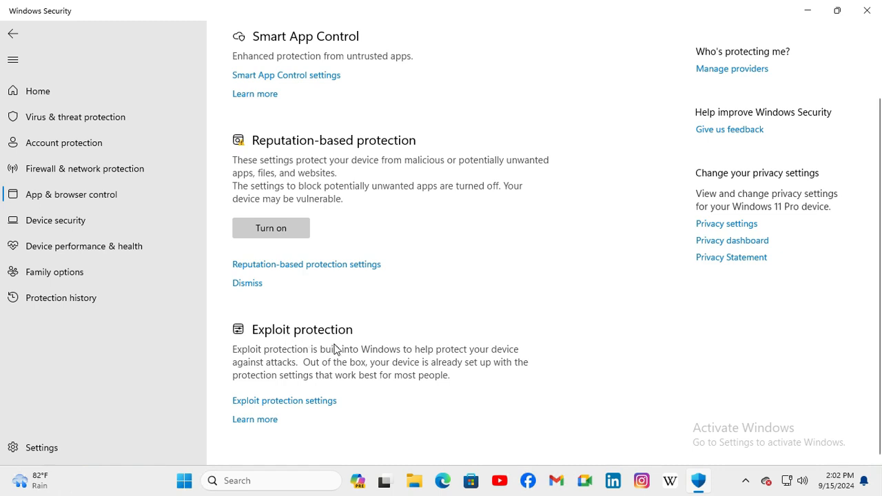
mouse_move(253, 408)
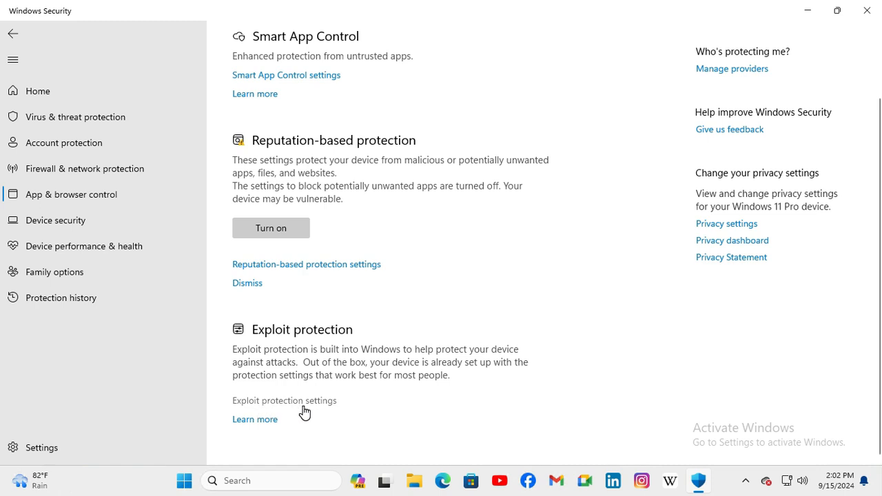
mouse_move(288, 404)
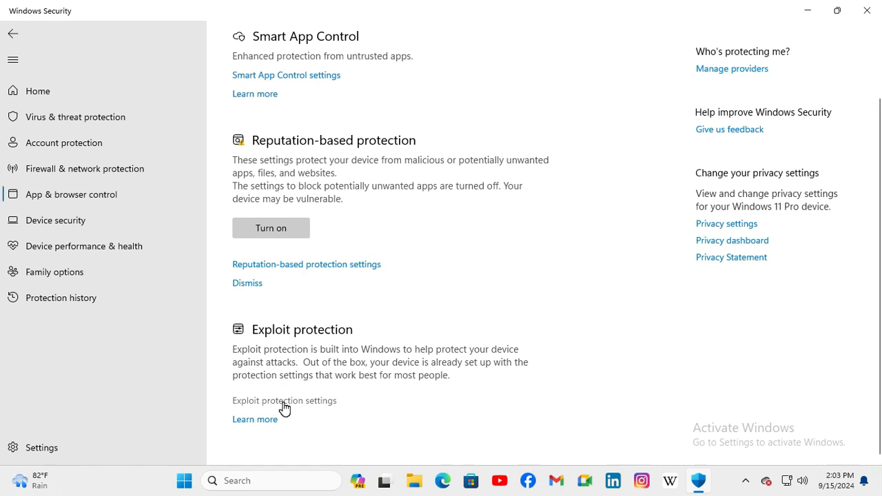
- In Exploit protection settings, change Data Execution Prevention to Off by default
left_click(284, 400)
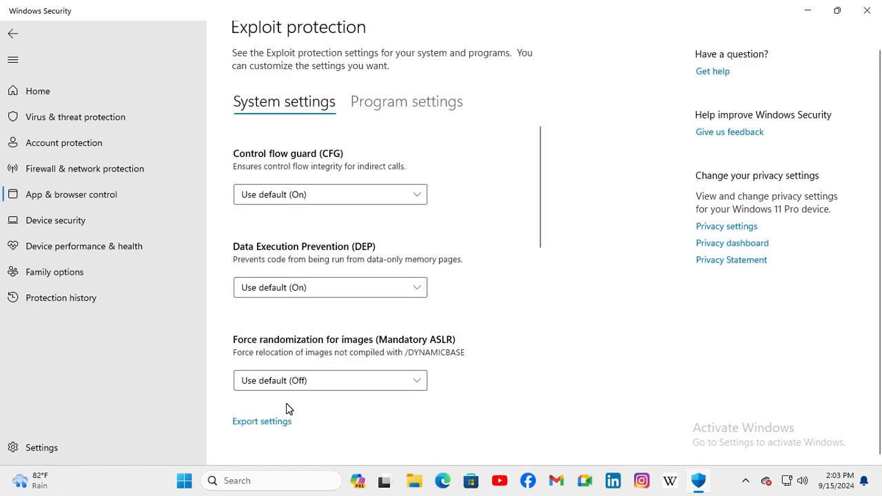
mouse_move(249, 257)
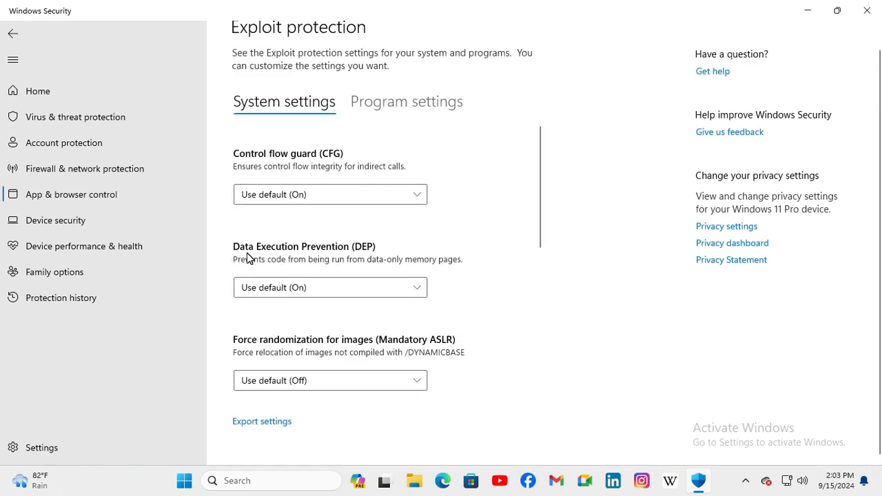
mouse_move(335, 255)
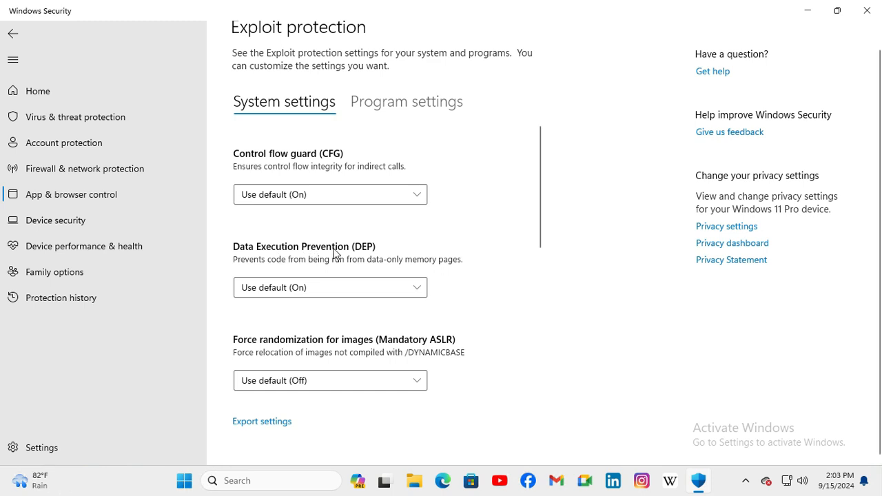
mouse_move(362, 255)
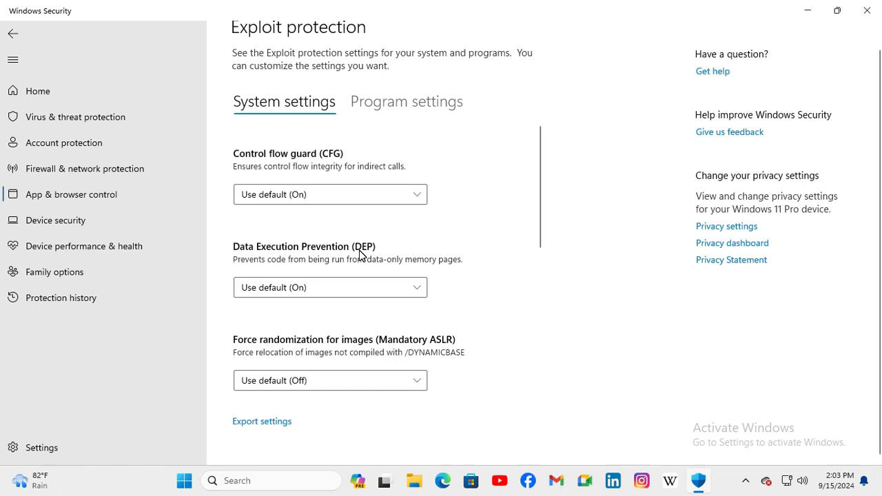
mouse_move(298, 293)
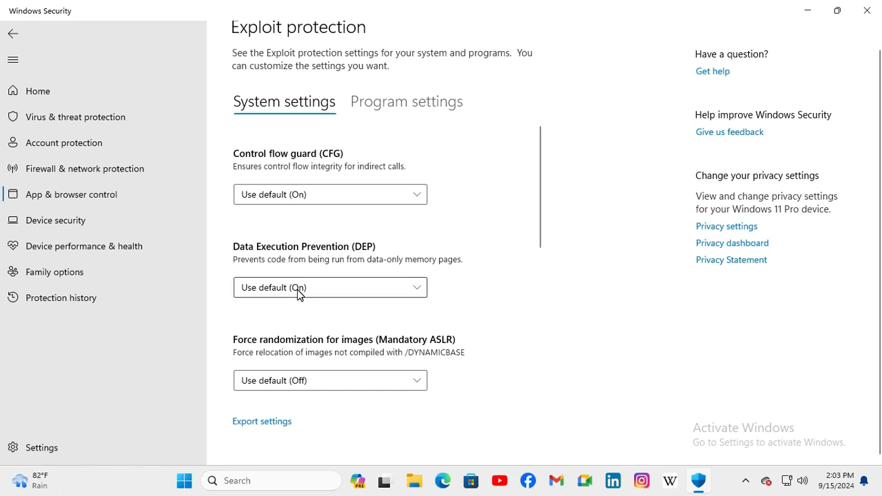
mouse_move(357, 293)
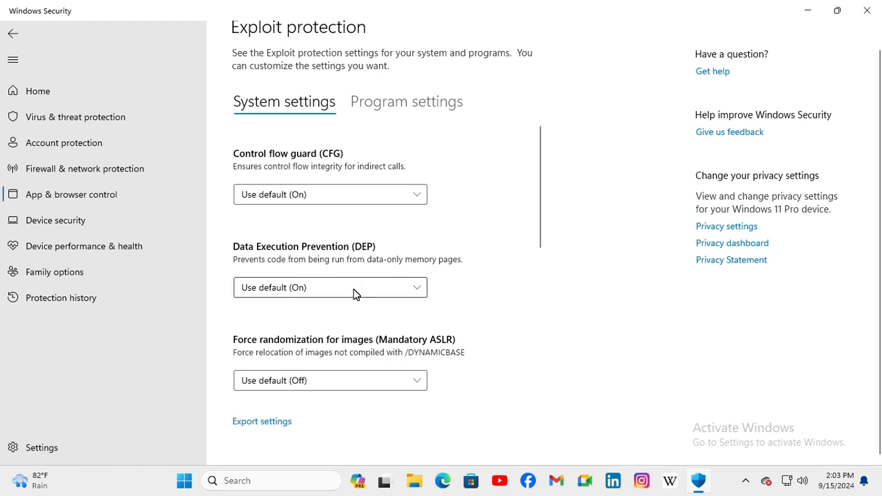
left_click(329, 287)
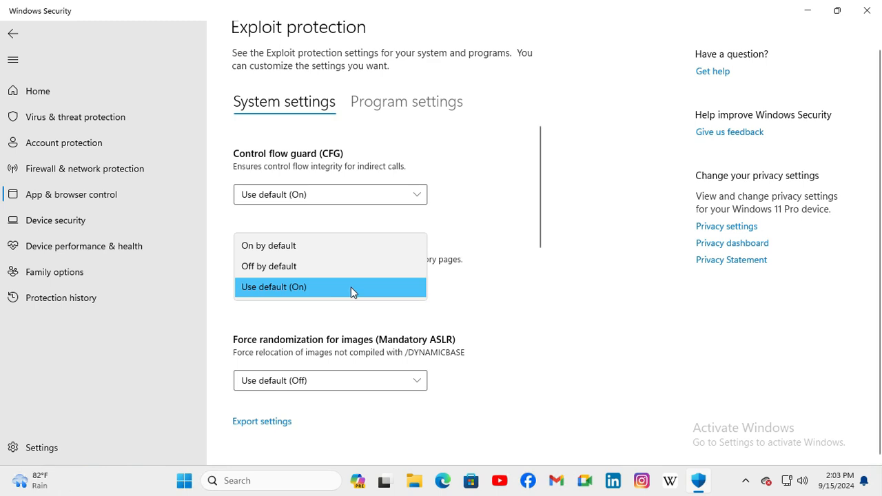
mouse_move(267, 272)
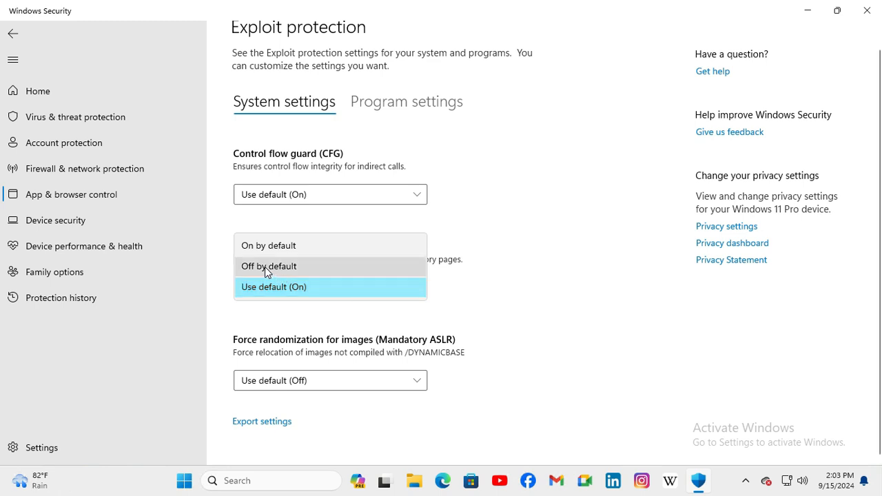
left_click(268, 266)
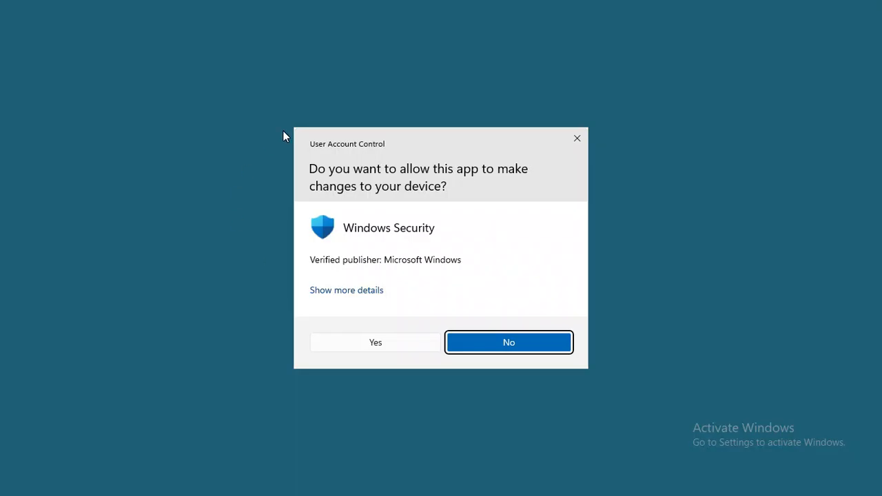
mouse_move(362, 345)
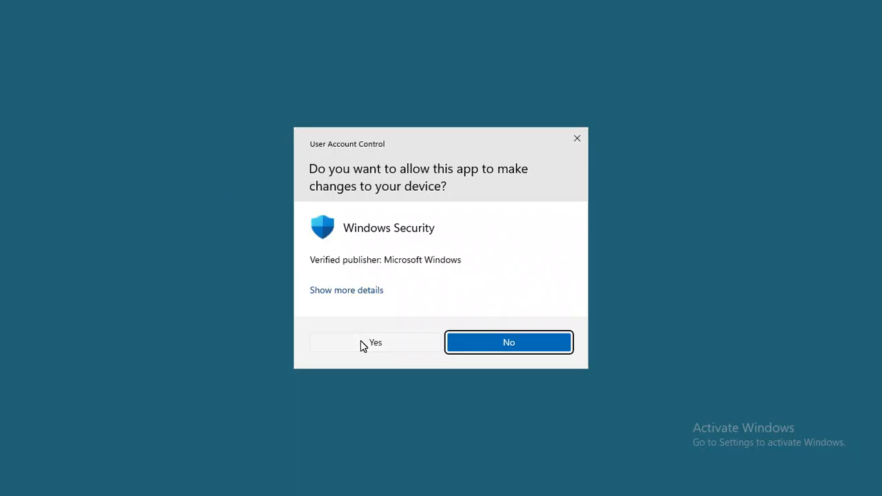
- Approve the DEP change on the User Account Control prompt and close Windows Security
left_click(374, 342)
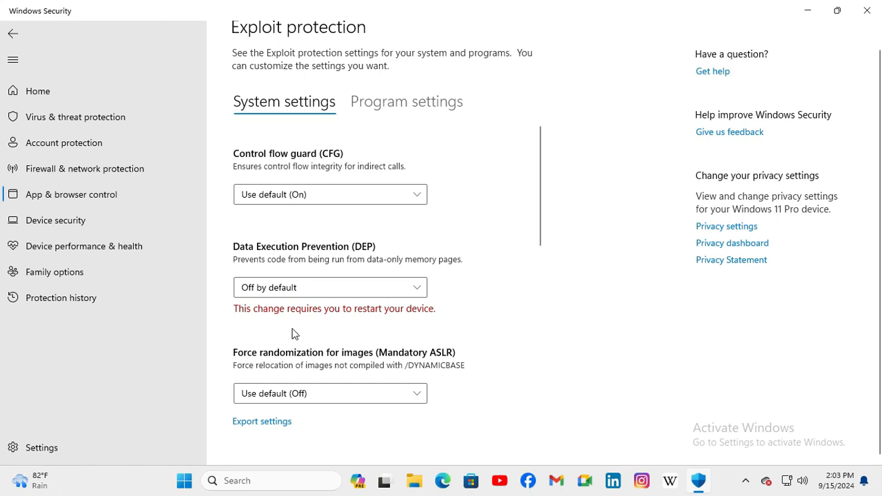
mouse_move(322, 315)
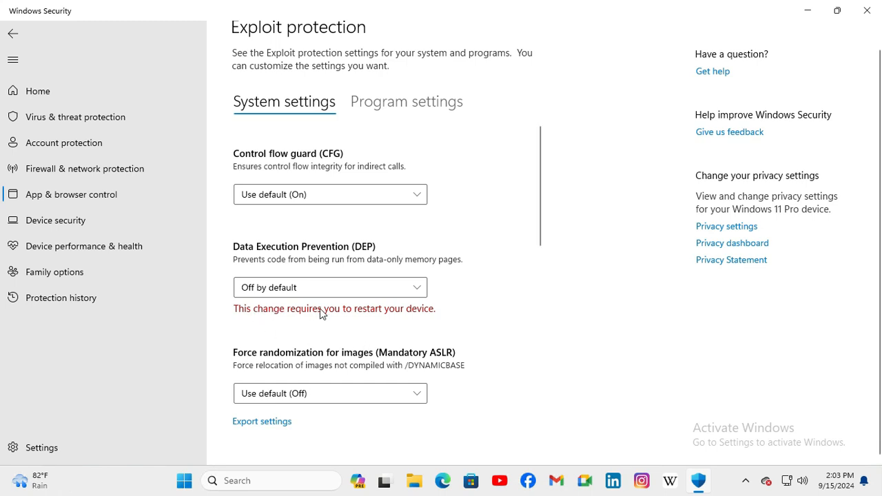
mouse_move(406, 316)
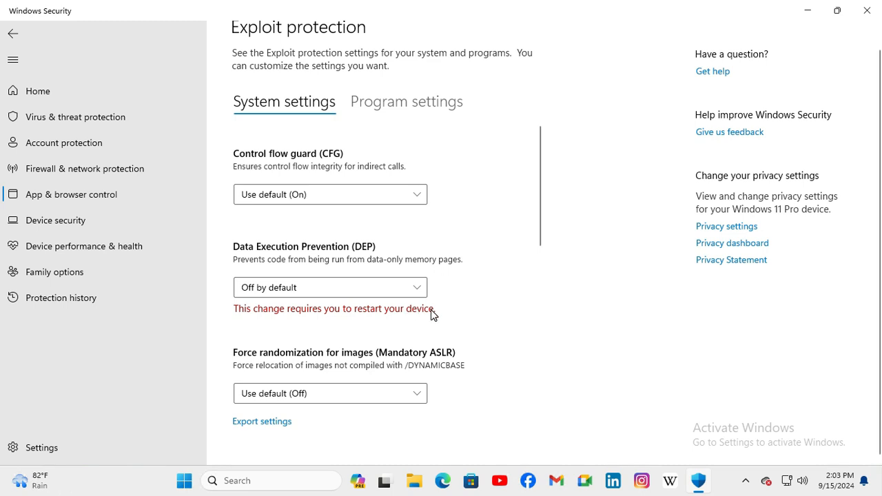
mouse_move(867, 10)
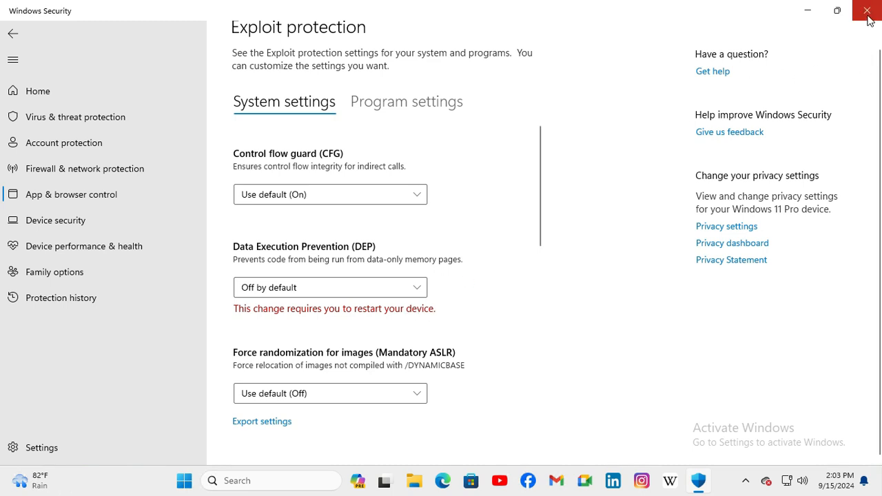
left_click(867, 10)
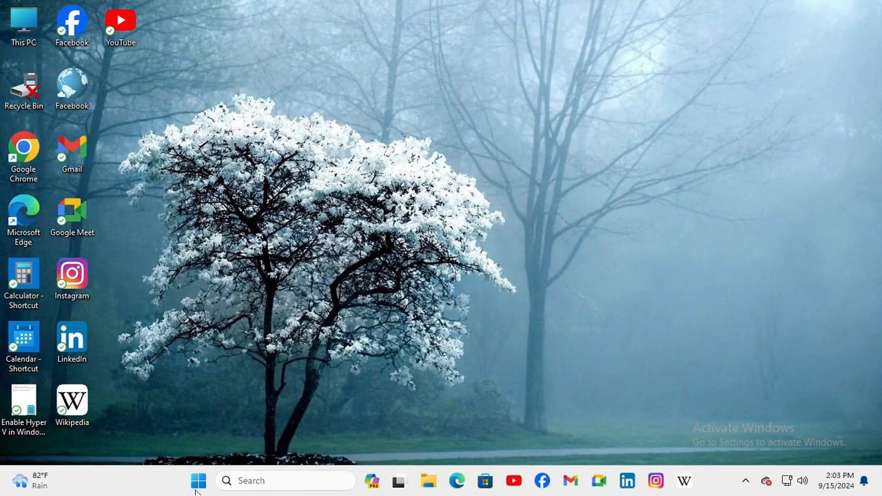
- Restart the computer from the Start menu's Power options
left_click(199, 480)
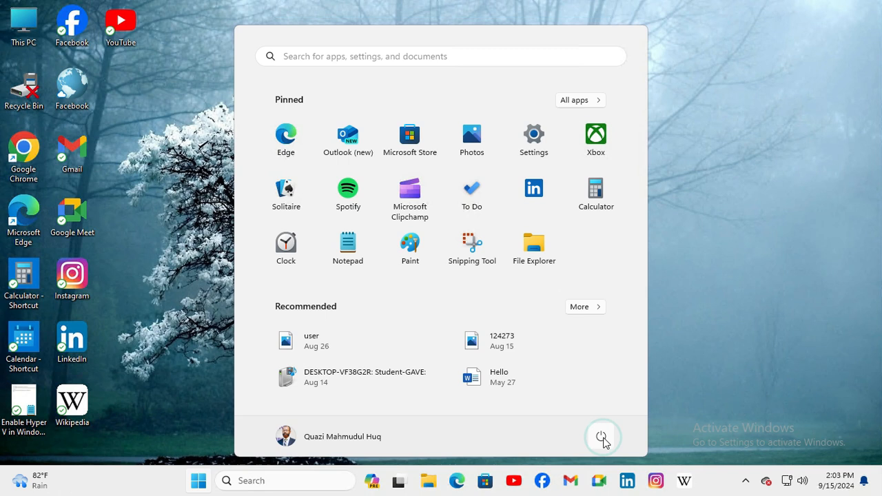
left_click(602, 437)
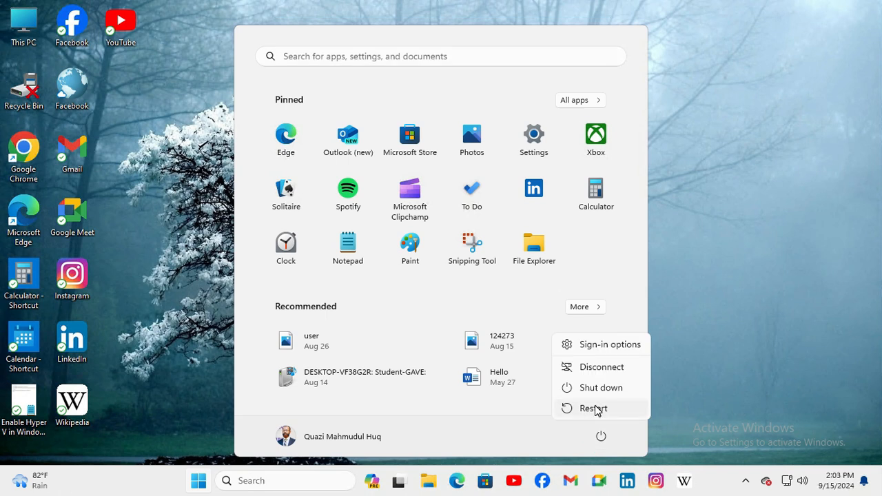
left_click(594, 408)
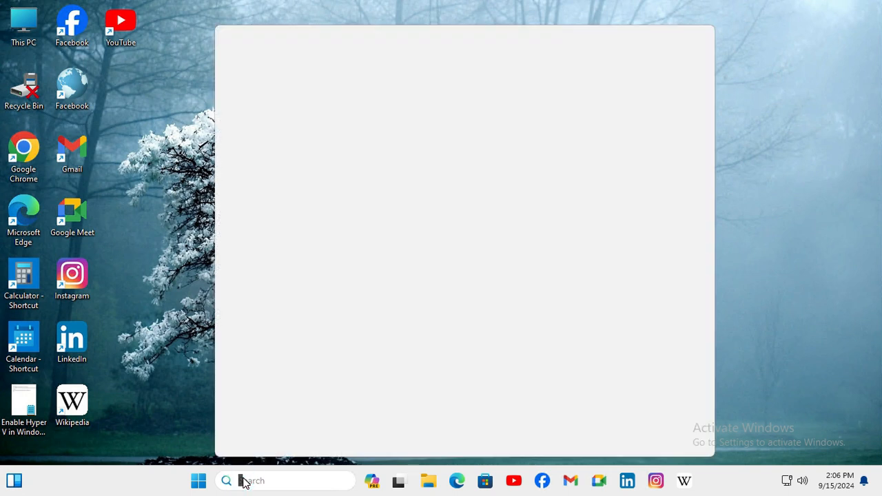
- After the reboot, search 'windows security' and open Windows Security
left_click(245, 481)
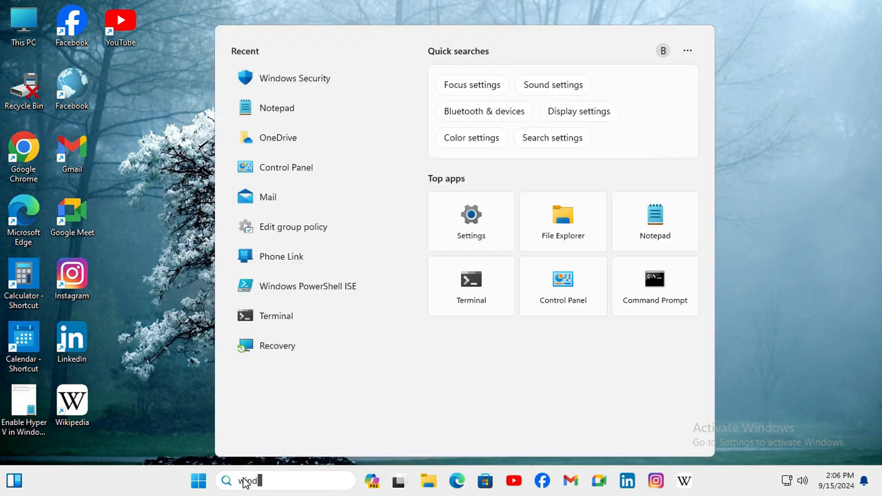
type("windows security")
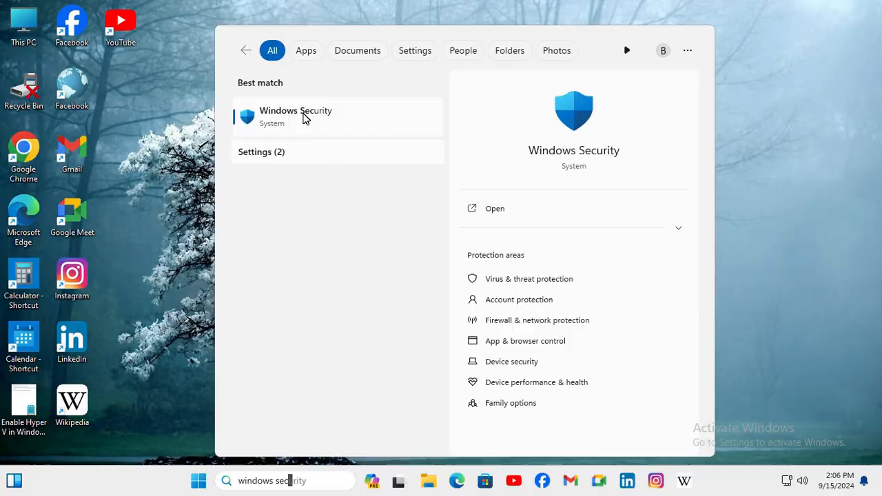
left_click(295, 116)
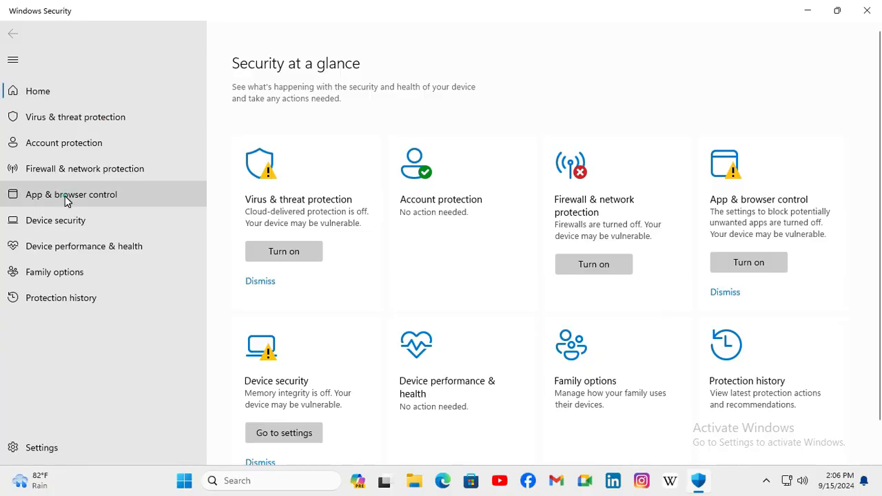
- Check that Exploit protection system settings still show DEP as Off by default
left_click(71, 194)
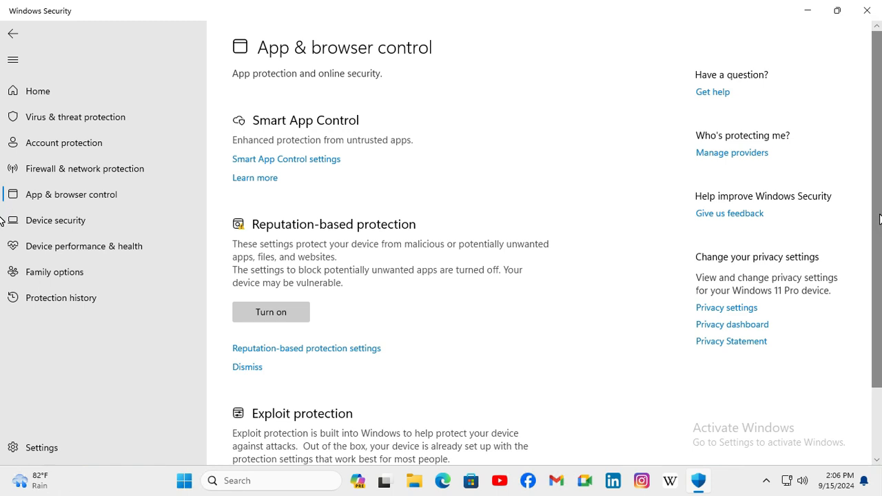
scroll("down", 3)
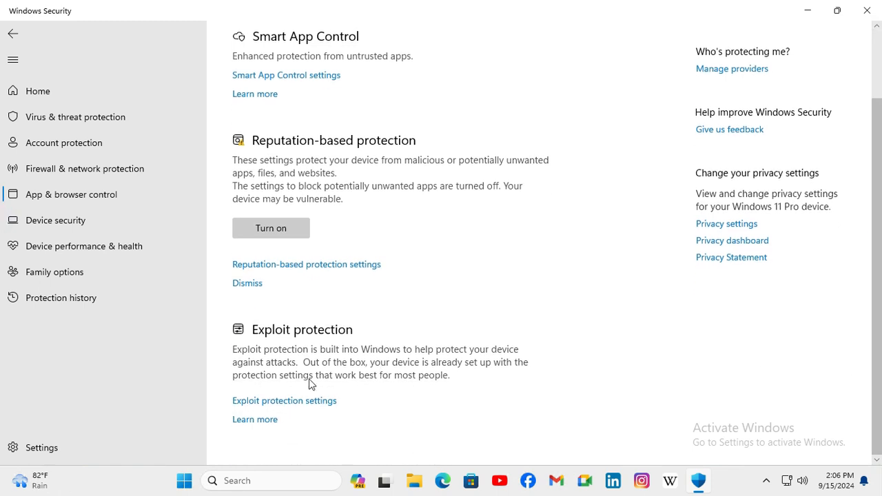
left_click(284, 400)
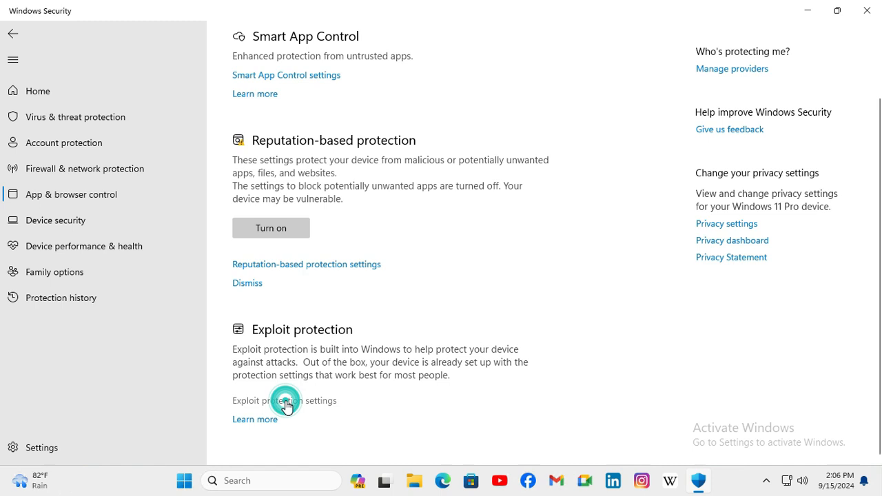
left_click(284, 400)
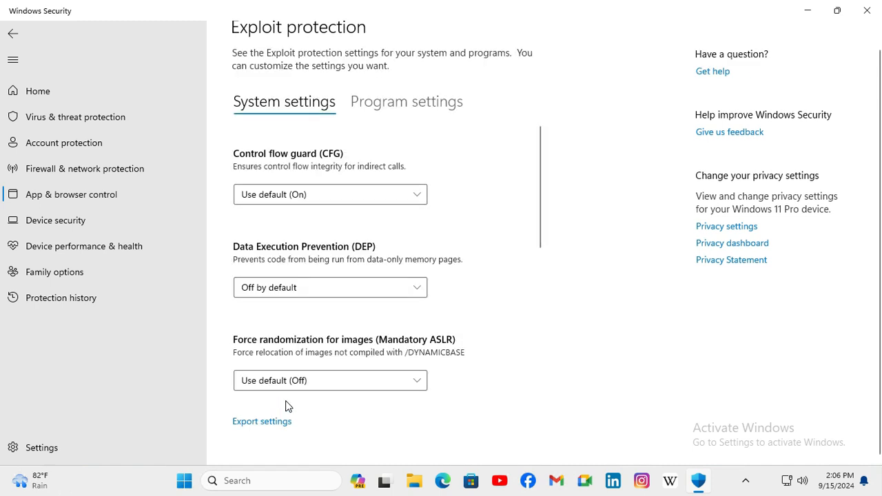
mouse_move(313, 257)
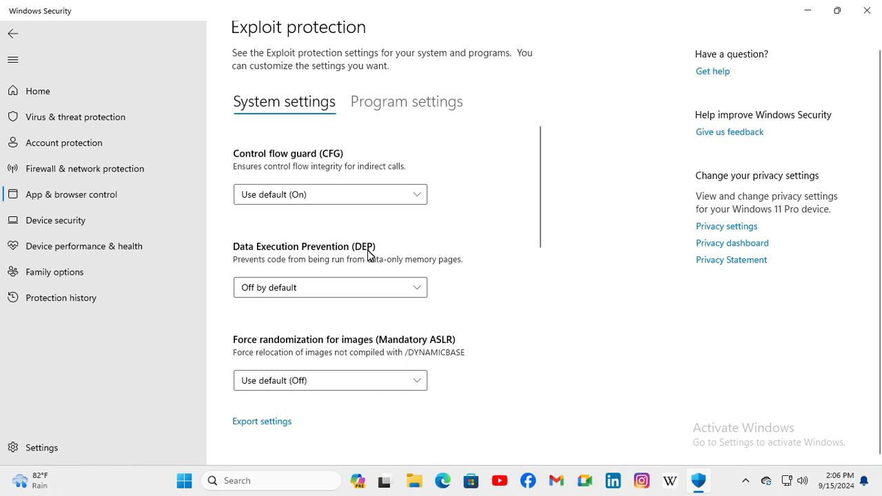
mouse_move(242, 295)
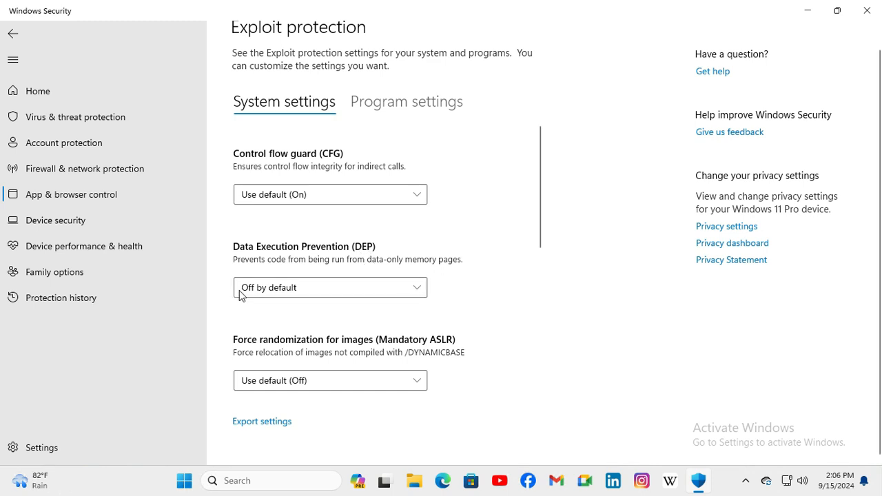
mouse_move(508, 314)
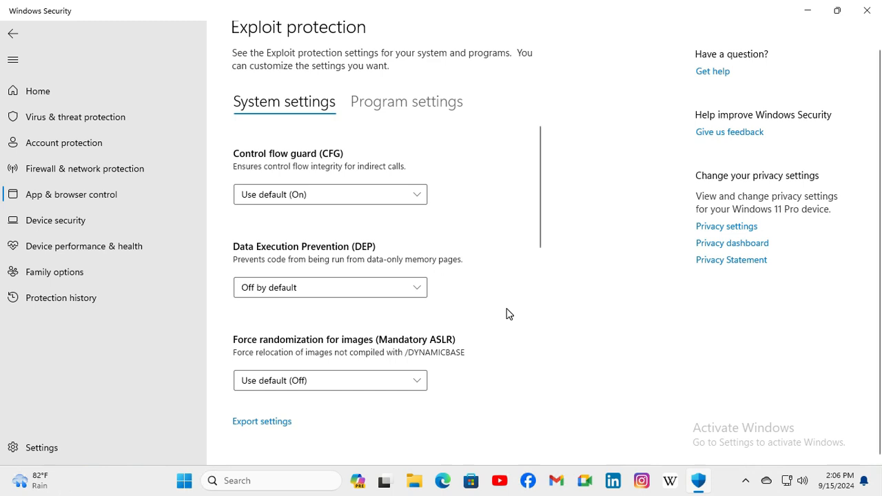
mouse_move(522, 314)
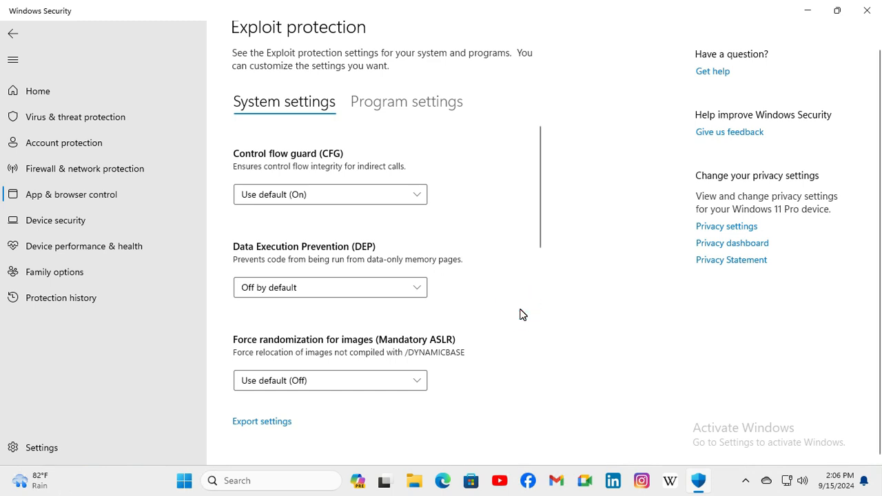